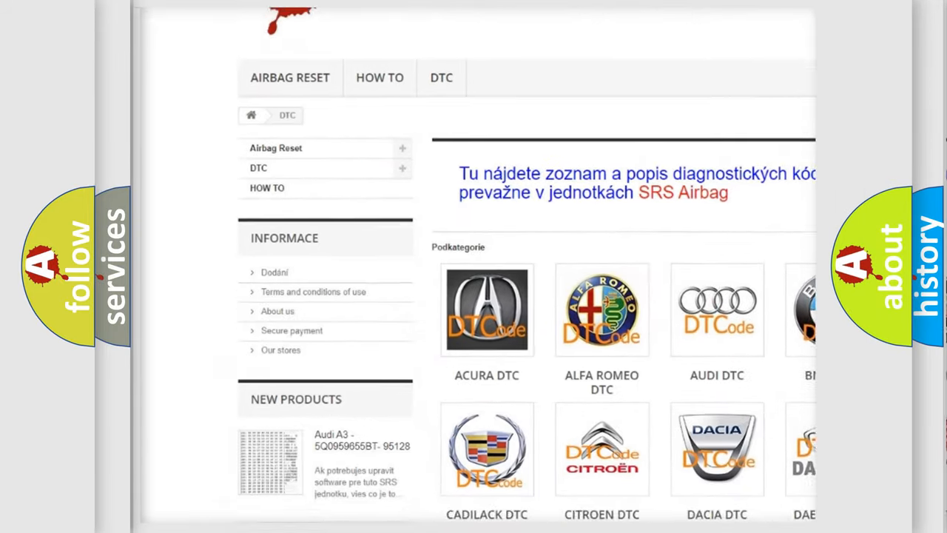
Reveal the P0836 cause: brake actuator assembly SLARR circuit and Brake ECU
{"action": "scroll", "scroll_direction": "down", "scroll_amount": 3}
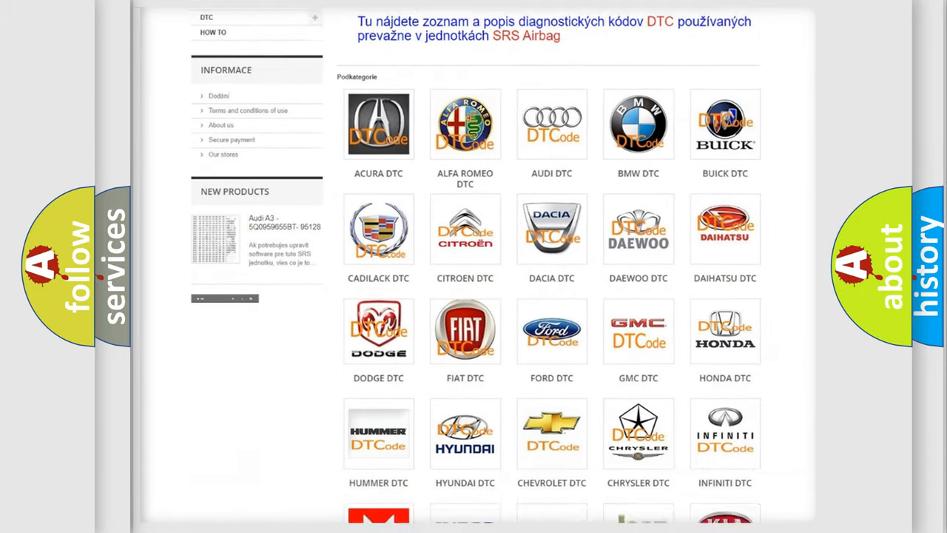
{"action": "scroll", "scroll_direction": "down", "scroll_amount": 3}
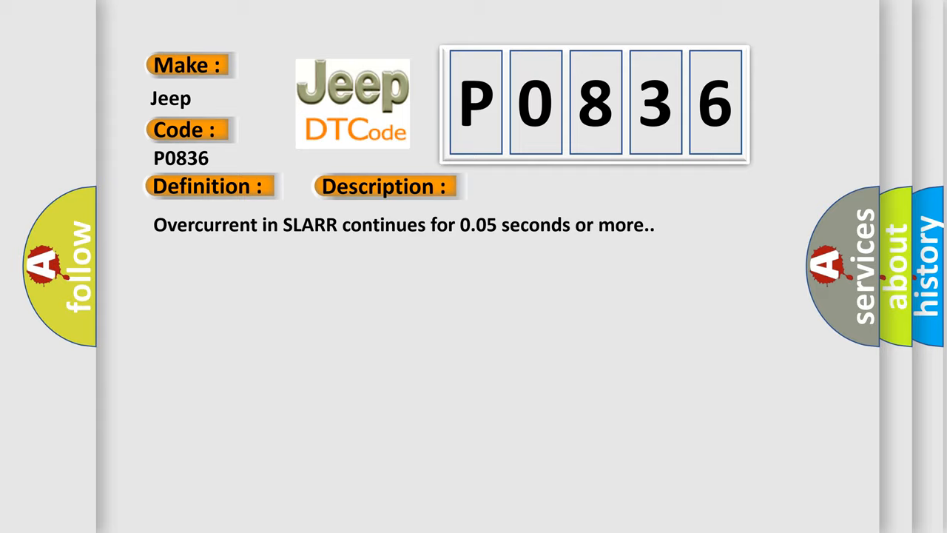
{"action": "left_click", "coordinate": [541, 185]}
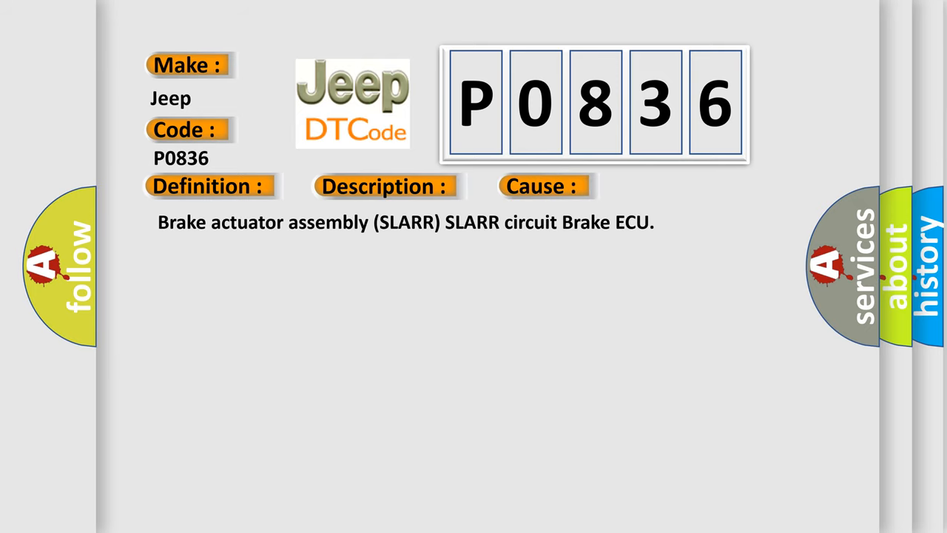